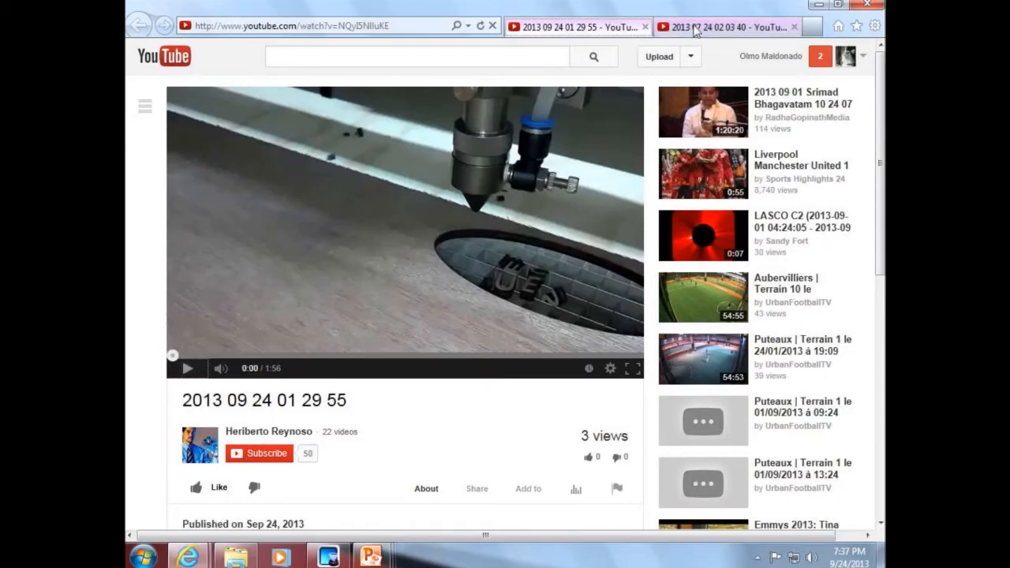
click(723, 25)
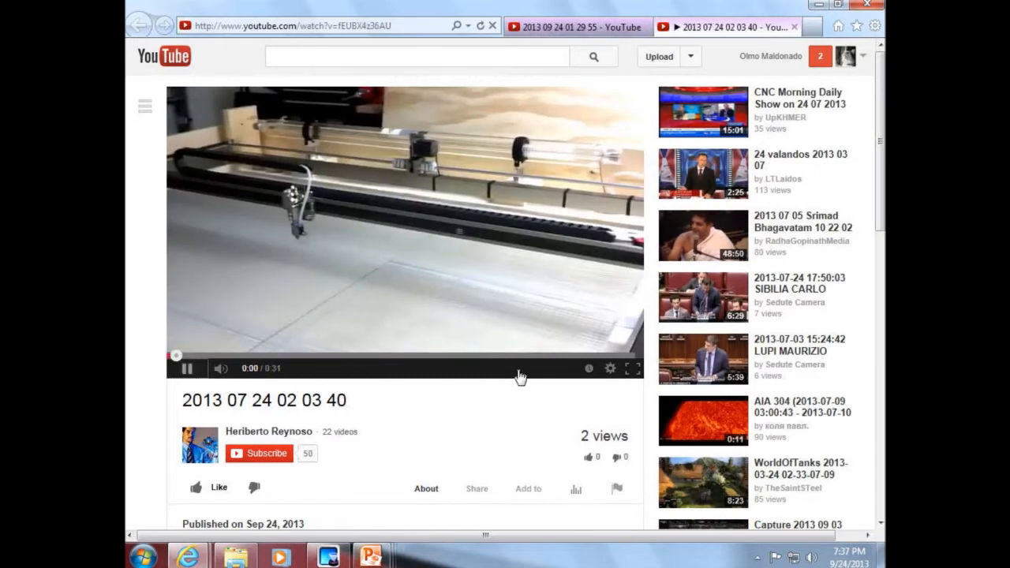
click(628, 368)
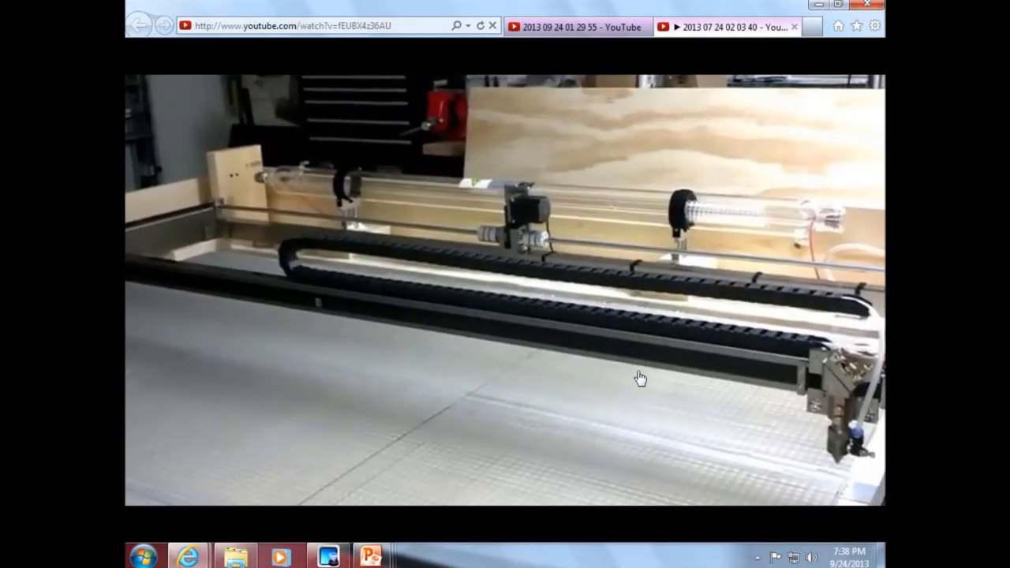
click(722, 25)
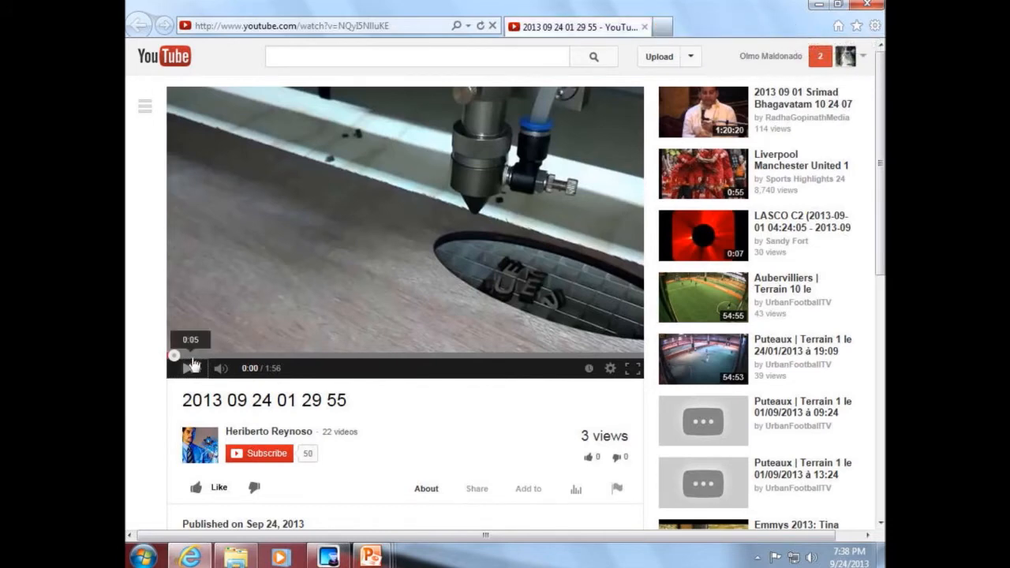
click(188, 367)
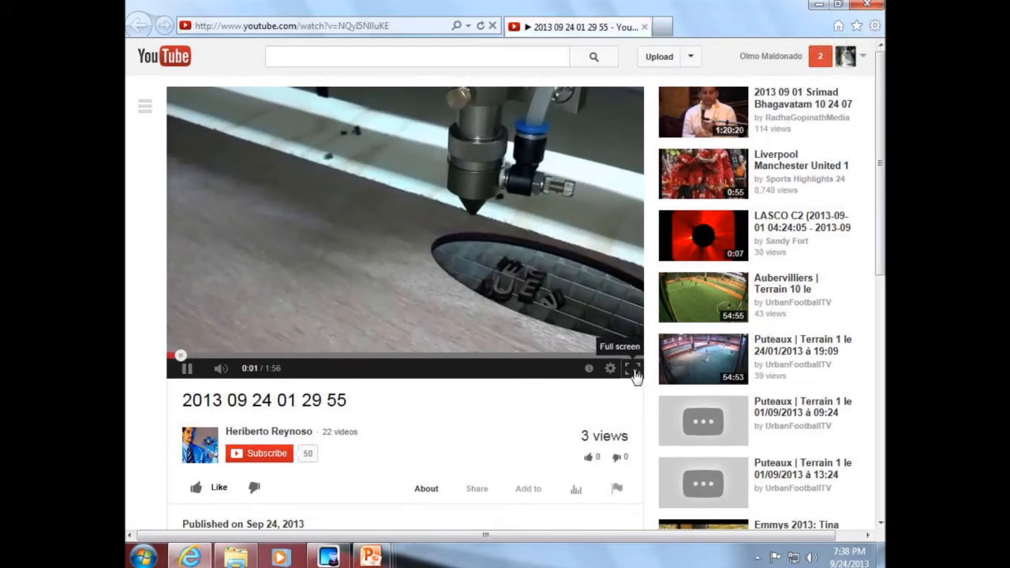
Step: Watch the engraving video full screen and skip ahead to the finished TECHO TUESDAYS piece at 1:49
click(634, 369)
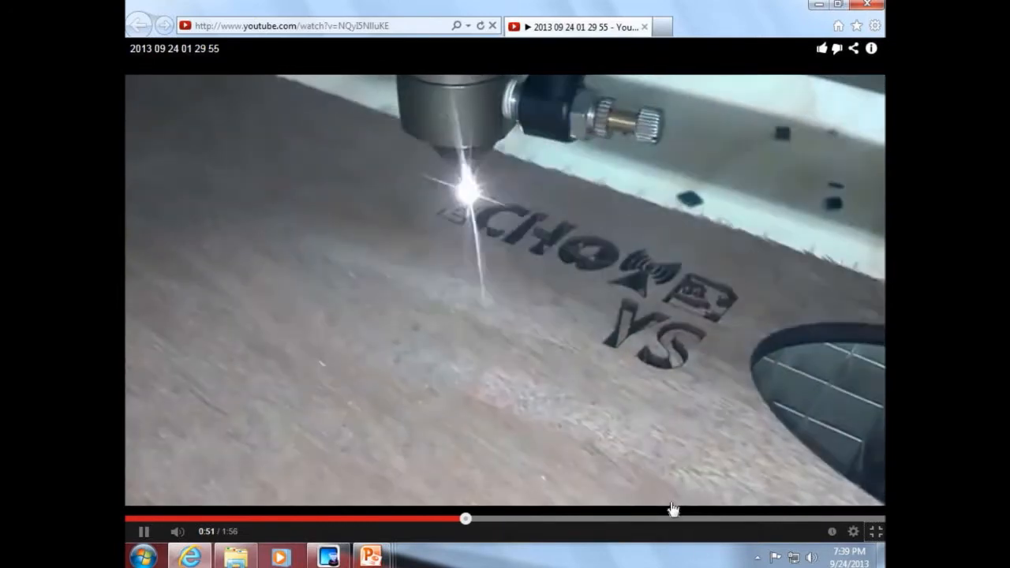
click(865, 530)
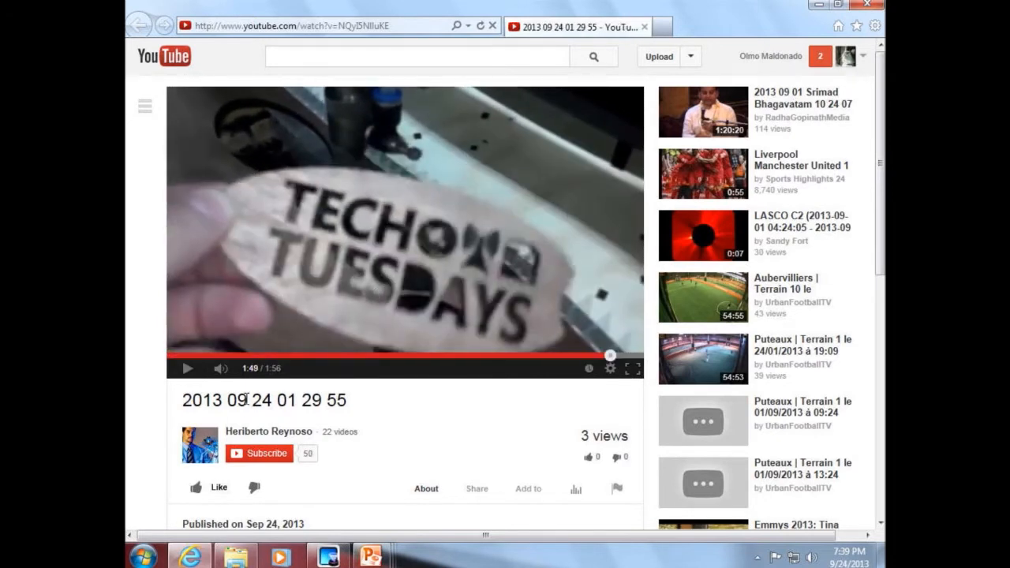
mouse_move(476, 350)
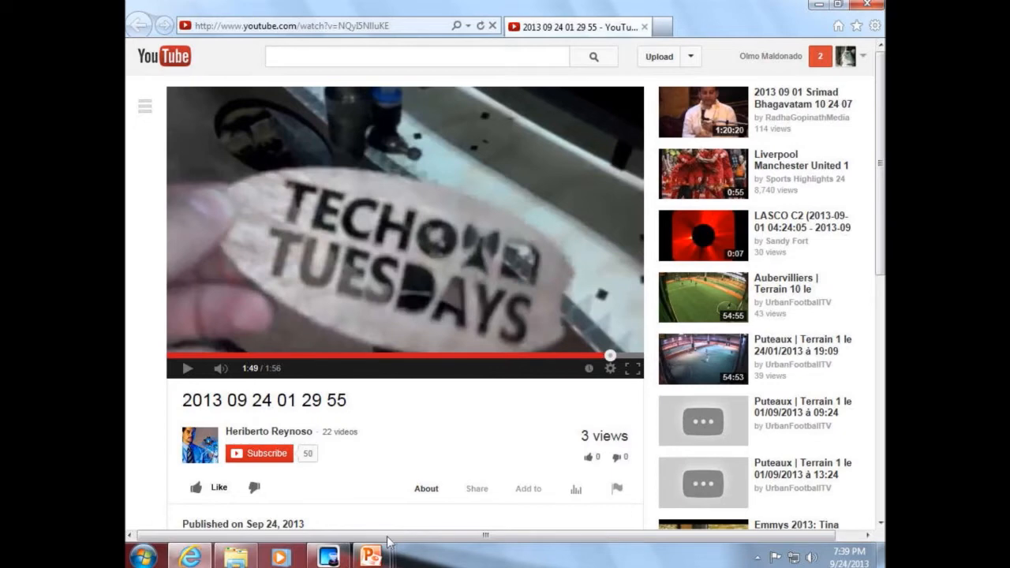
mouse_move(371, 555)
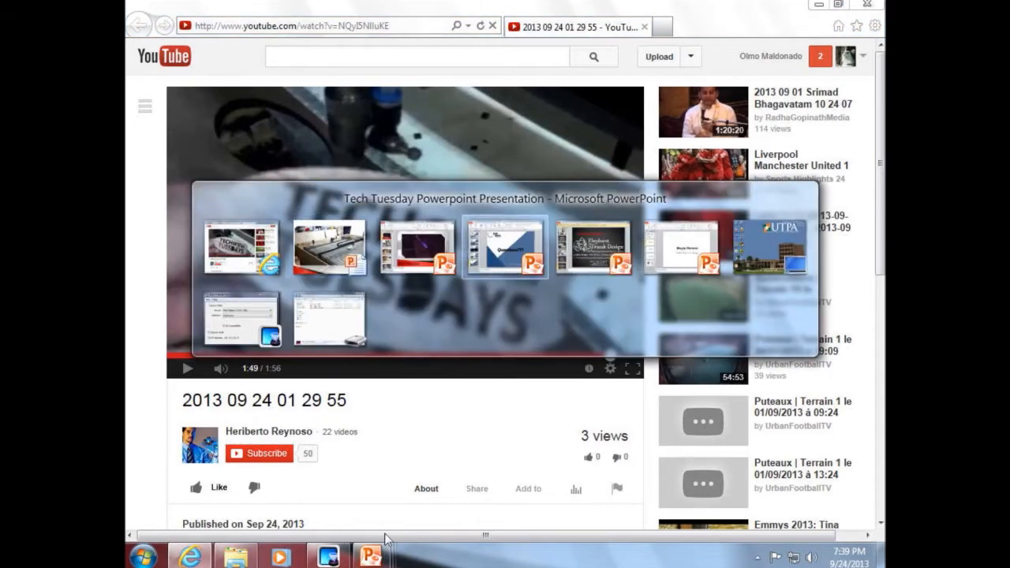